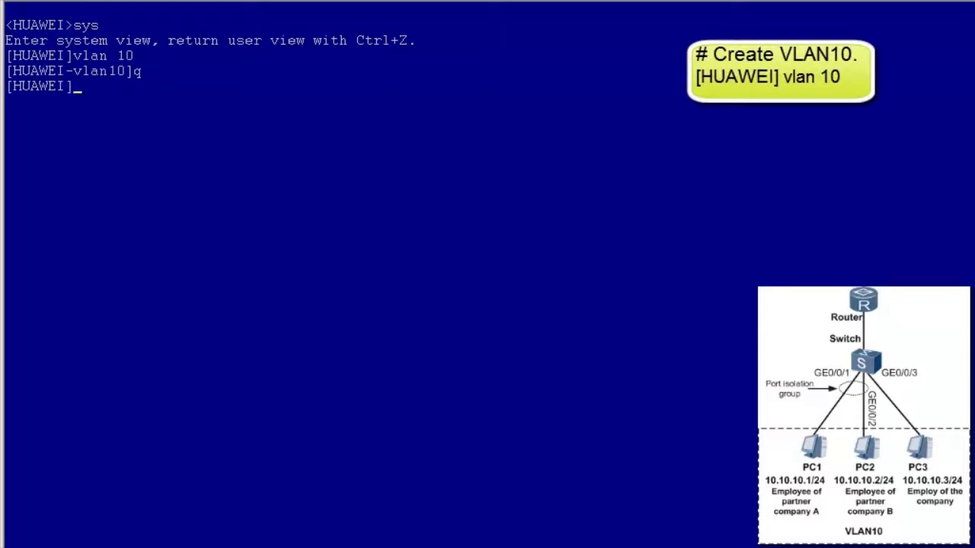
Enter the interface view for GigabitEthernet0/0/1 with 'int gi 0/0/1'
{"action": "type", "text": "int gi 0/0/1"}
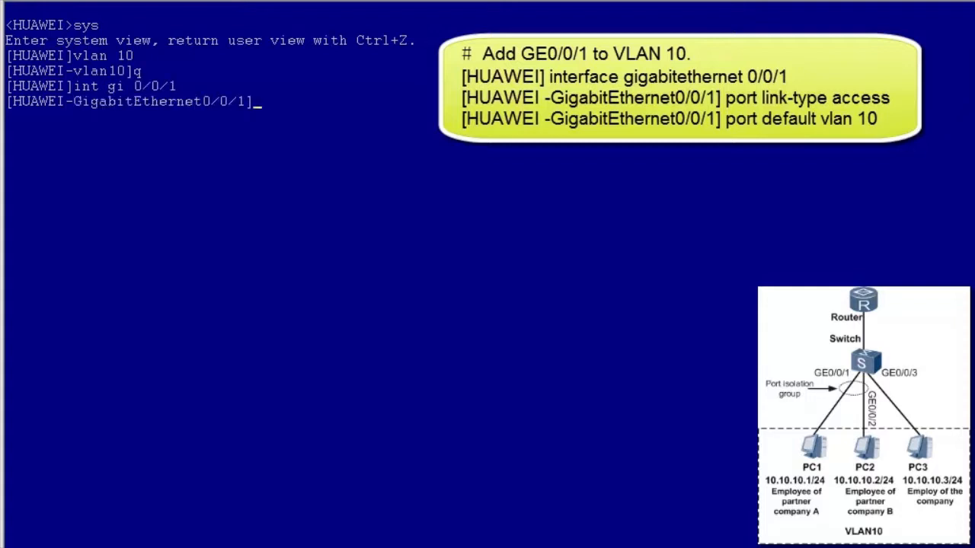
Set GE0/0/1 to link-type access with default VLAN 10
{"action": "type", "text": "port"}
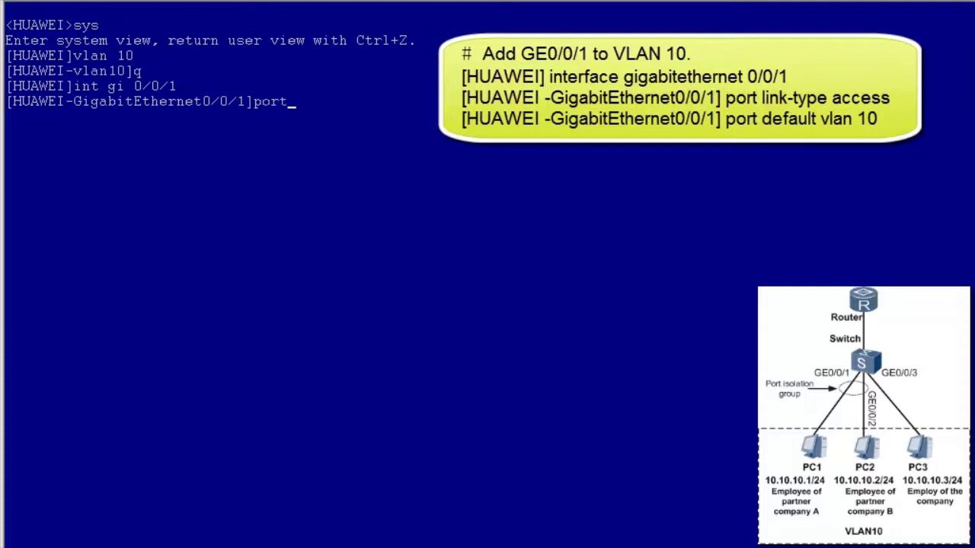
{"action": "type", "text": "link-type access"}
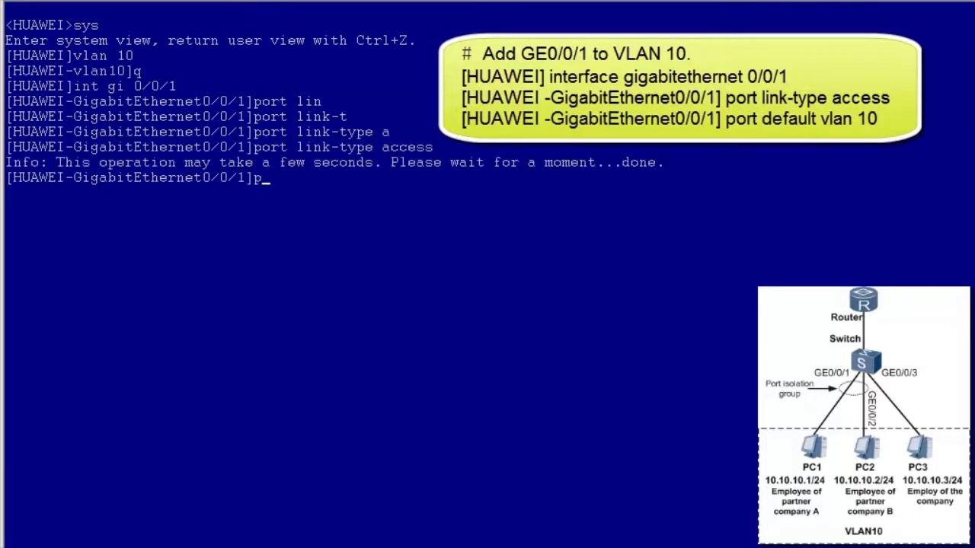
{"action": "type", "text": "ort default"}
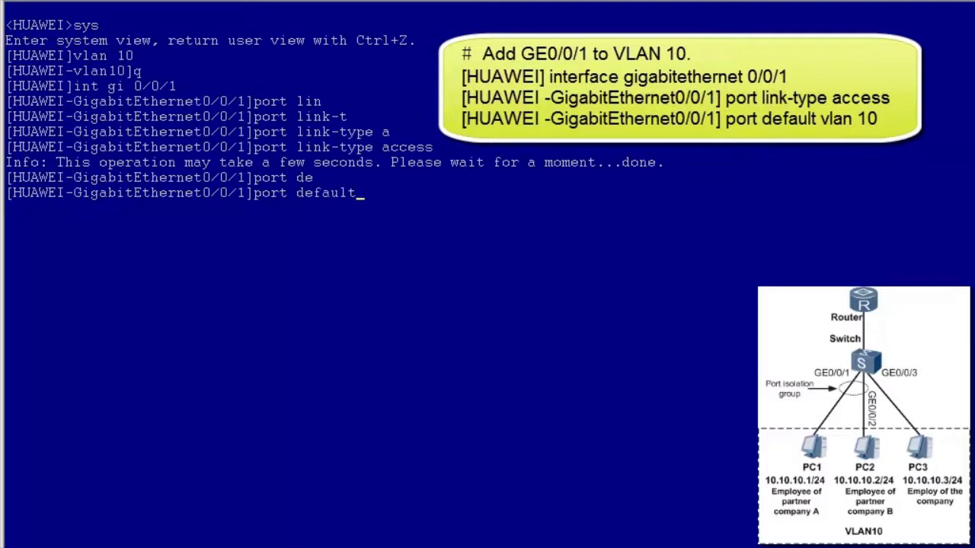
{"action": "type", "text": "vlan 10"}
{"action": "type", "text": "int"}
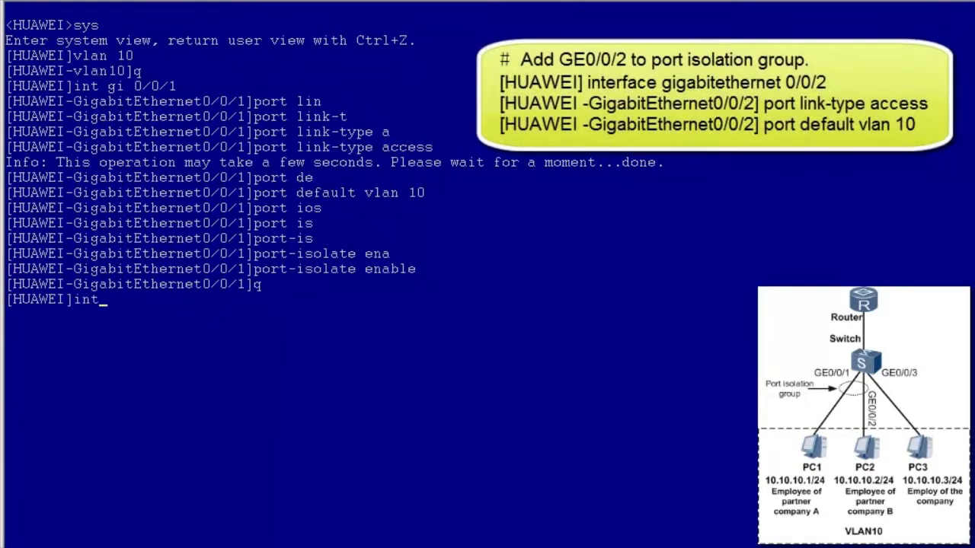
Enter GE0/0/2 and set it to link-type access with default VLAN 10
{"action": "type", "text": "gi 0/0/2"}
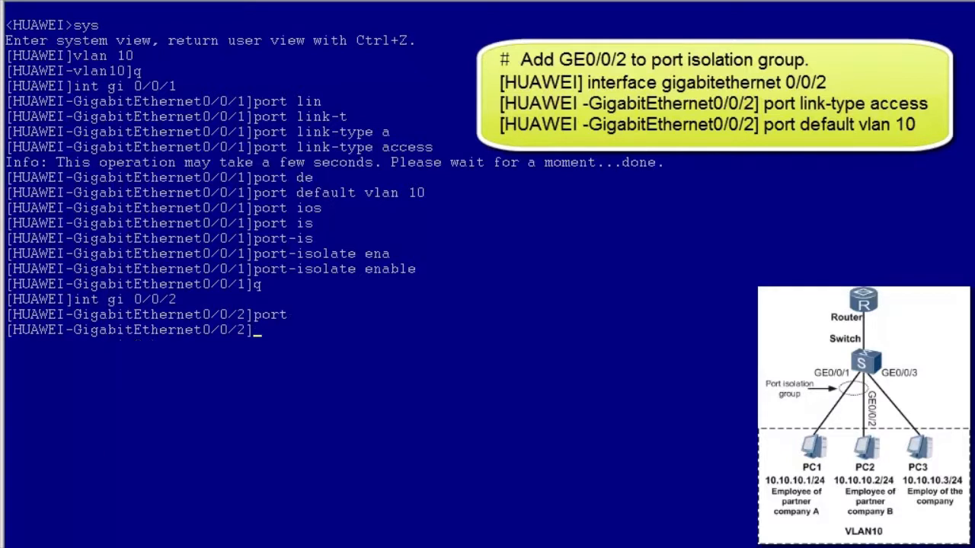
{"action": "type", "text": "port"}
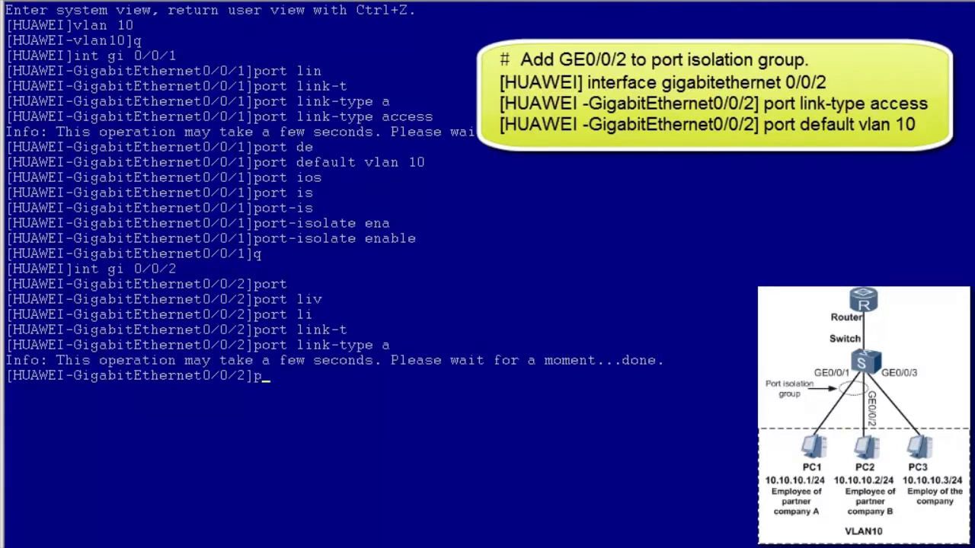
{"action": "type", "text": "ort default"}
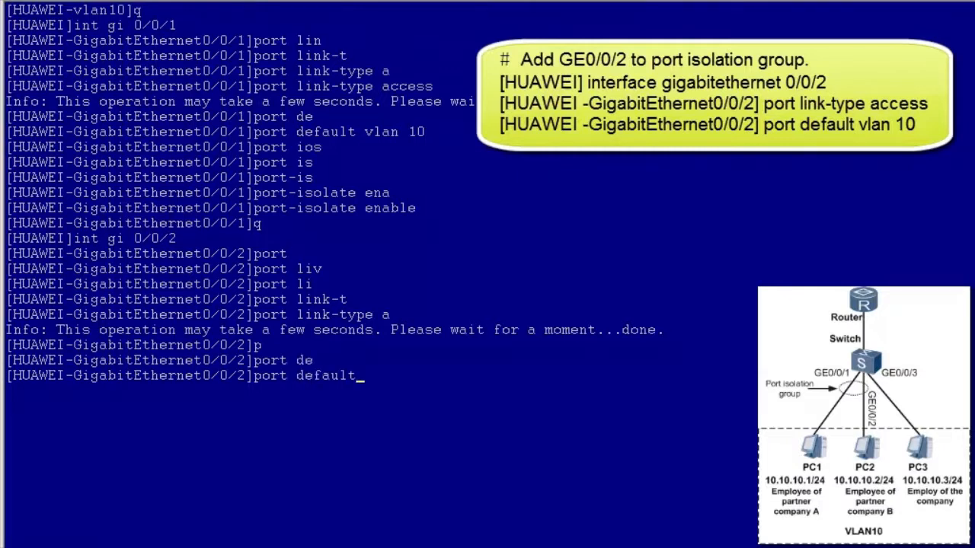
{"action": "type", "text": "vlan 10"}
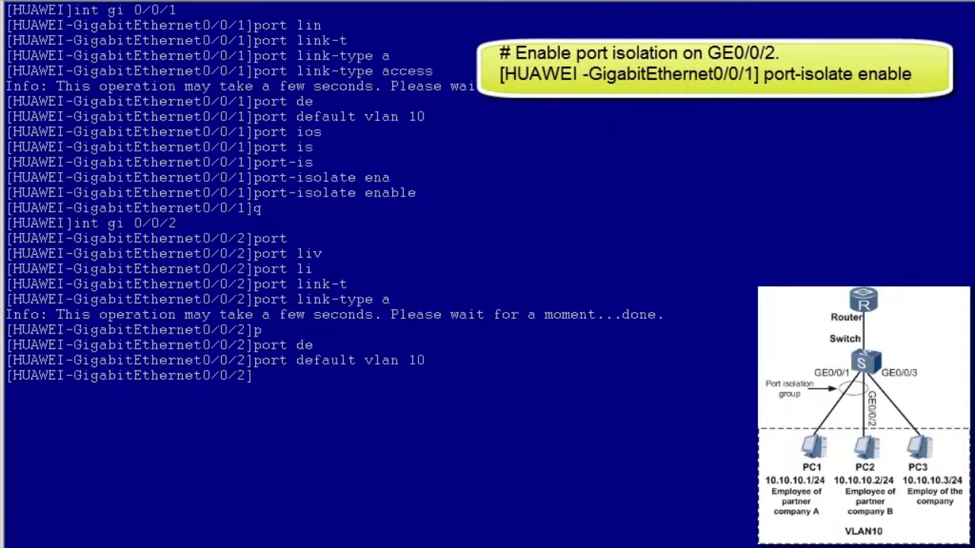
Enable port-isolate on GE0/0/2 and quit back to system view
{"action": "type", "text": "p"}
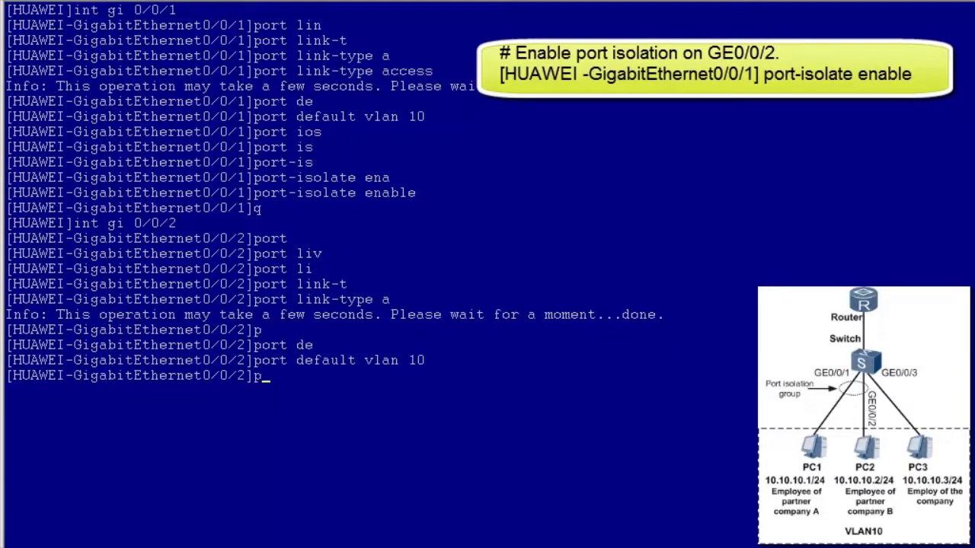
{"action": "type", "text": "ort-i"}
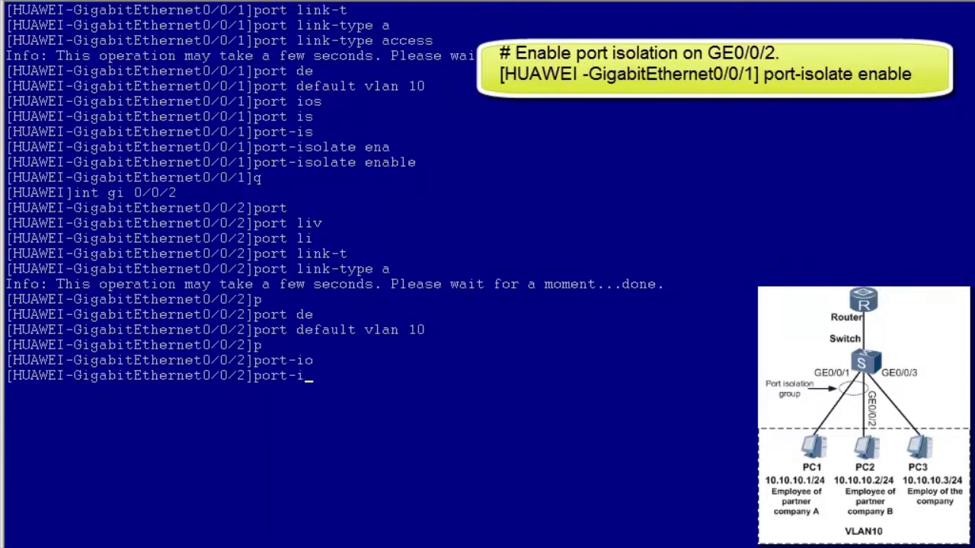
{"action": "type", "text": "solate ena"}
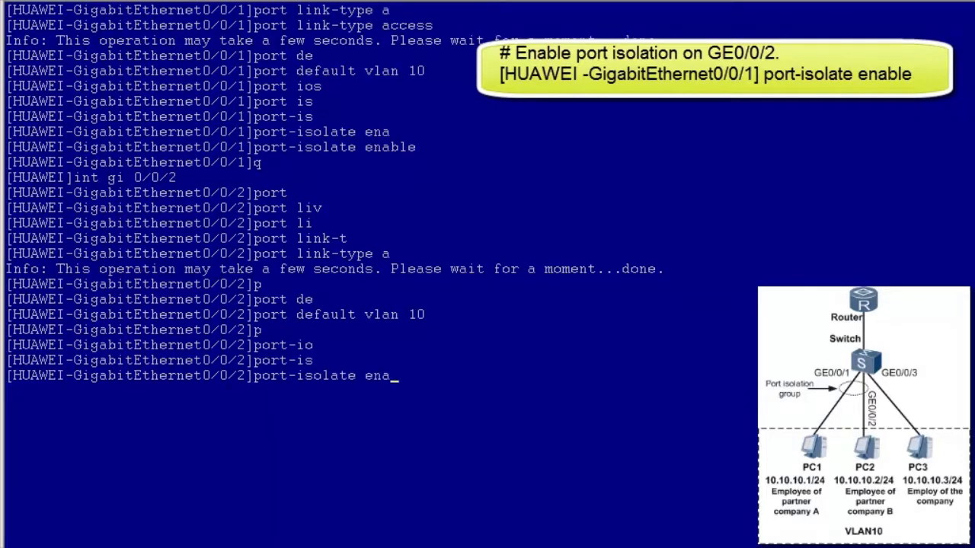
{"action": "key", "text": "Return"}
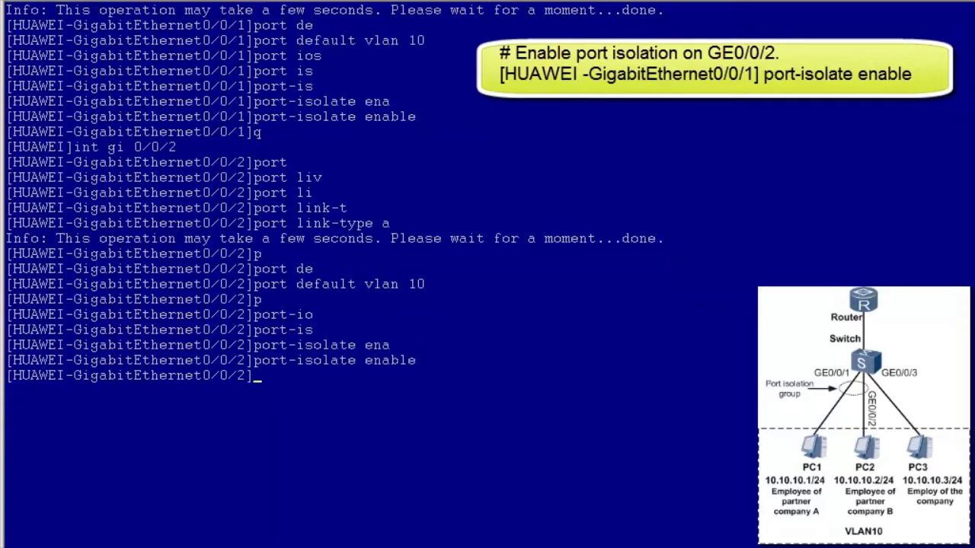
{"action": "type", "text": "q"}
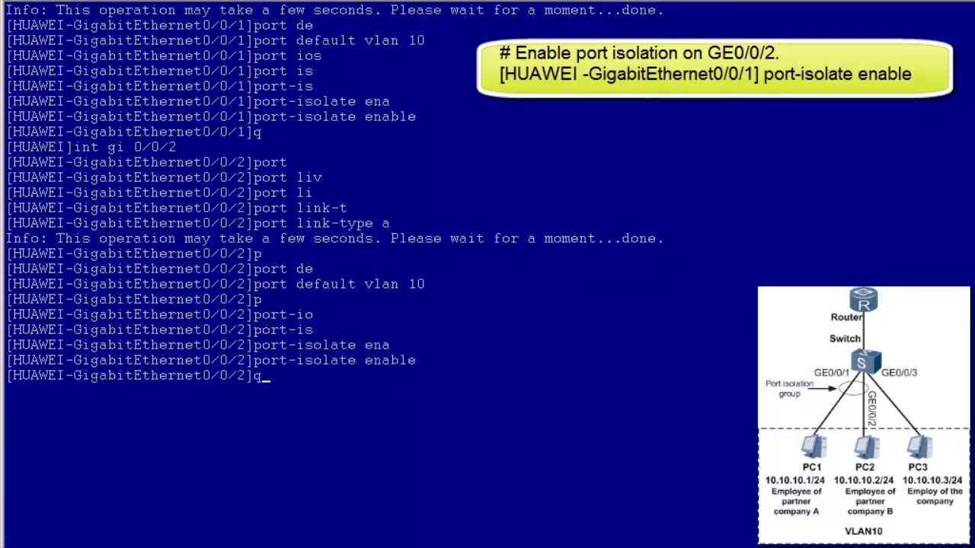
{"action": "key", "text": "Return"}
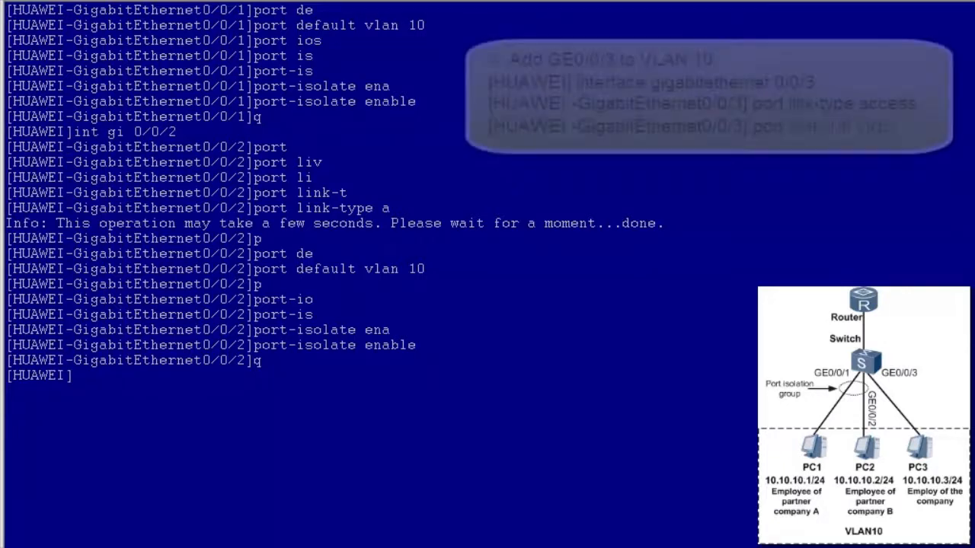
Enter GE0/0/3 and set it to link-type access with default VLAN 10
{"action": "type", "text": "int"}
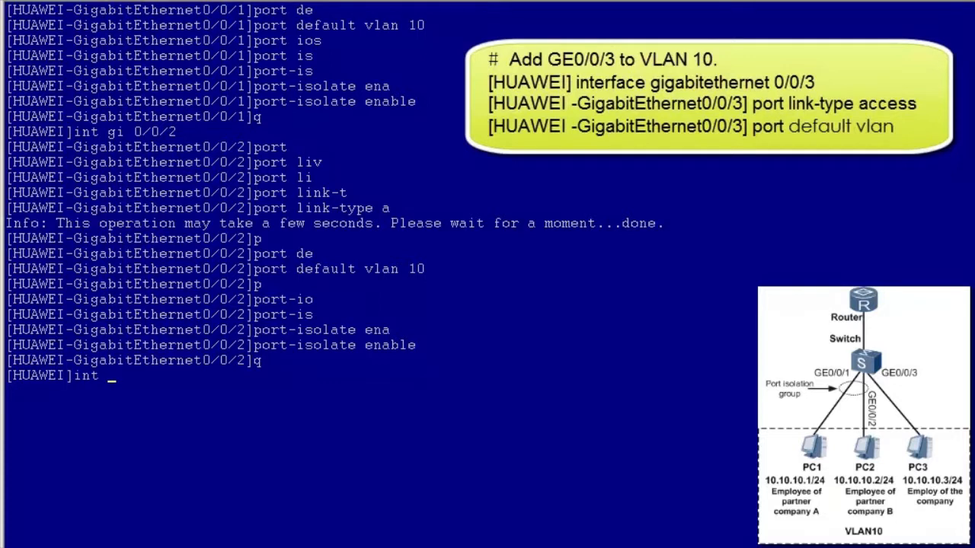
{"action": "type", "text": "gi 0/0/3"}
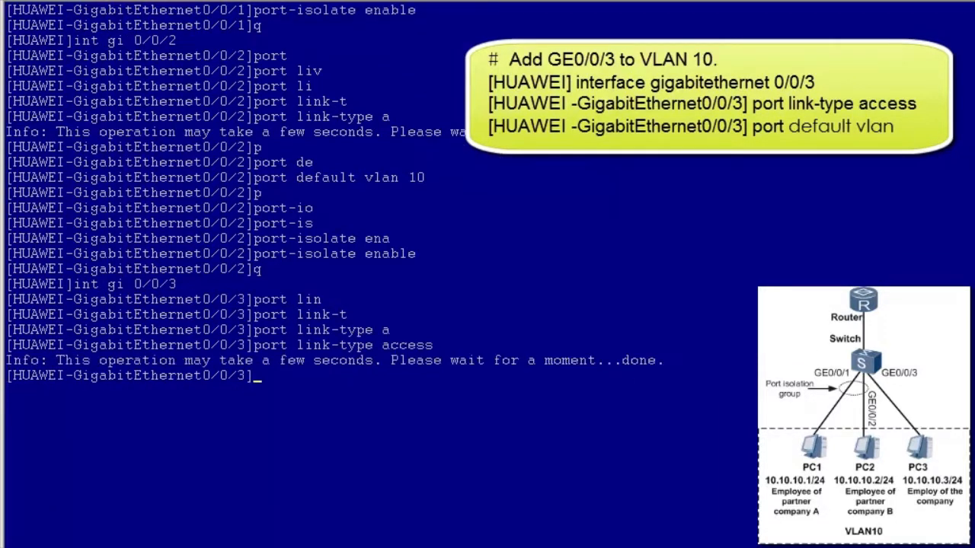
{"action": "type", "text": "port default"}
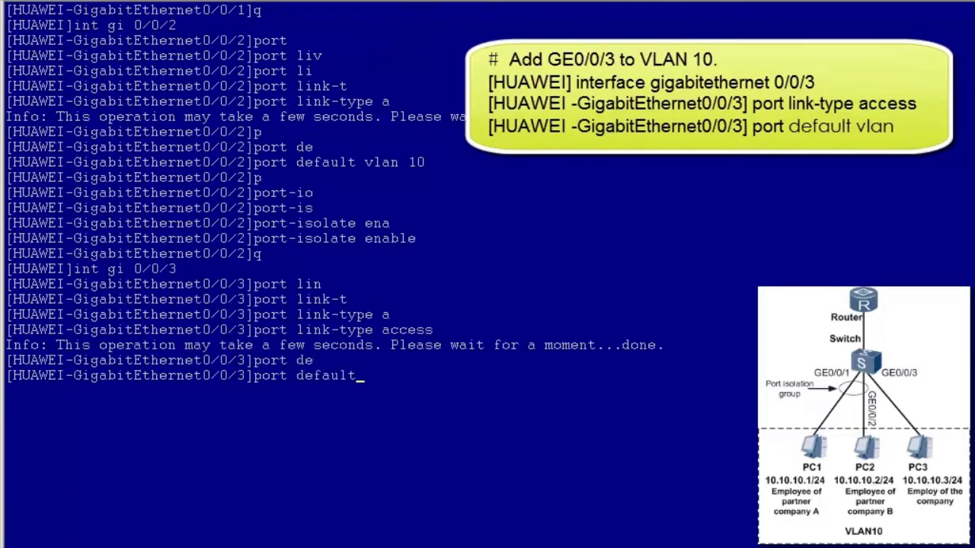
{"action": "type", "text": "vlan 10"}
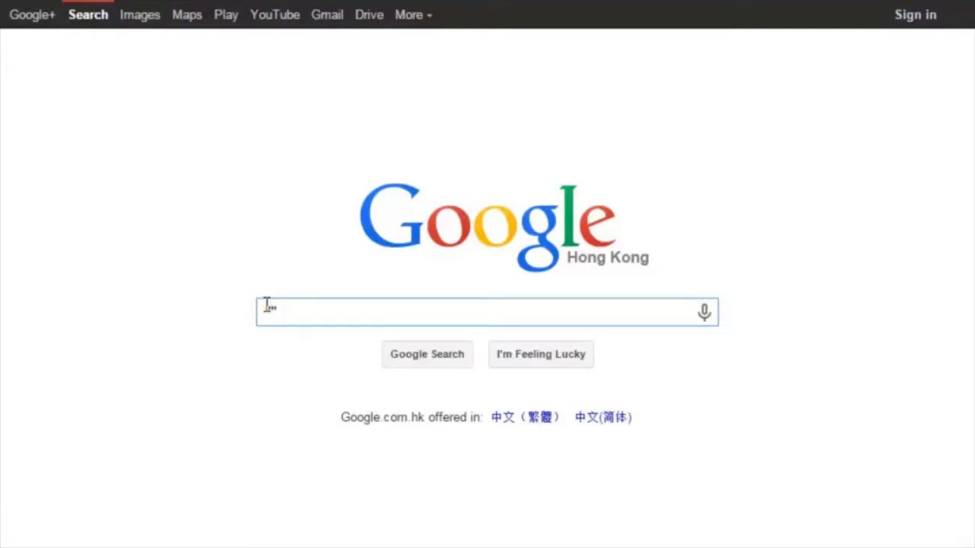
Search Google for "ALL About switches" restricted to site:Huawei.com
{"action": "type", "text": "ALL Ab"}
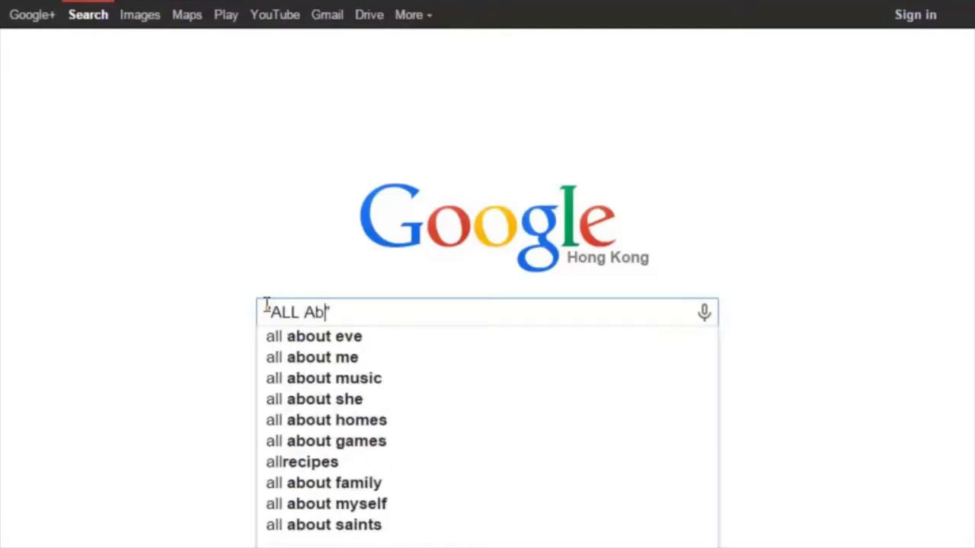
{"action": "type", "text": "out switches"}
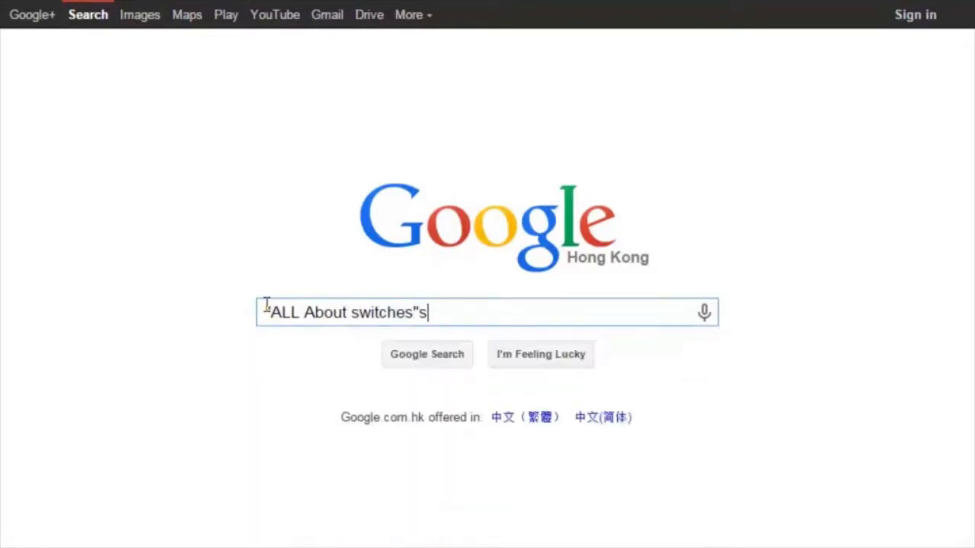
{"action": "type", "text": "ite:Huawei.com"}
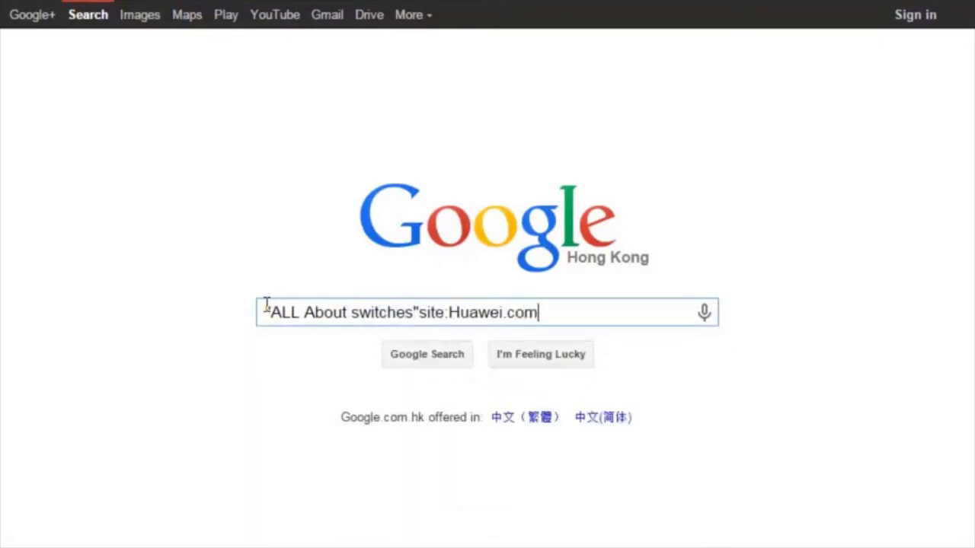
{"action": "key", "text": "Return"}
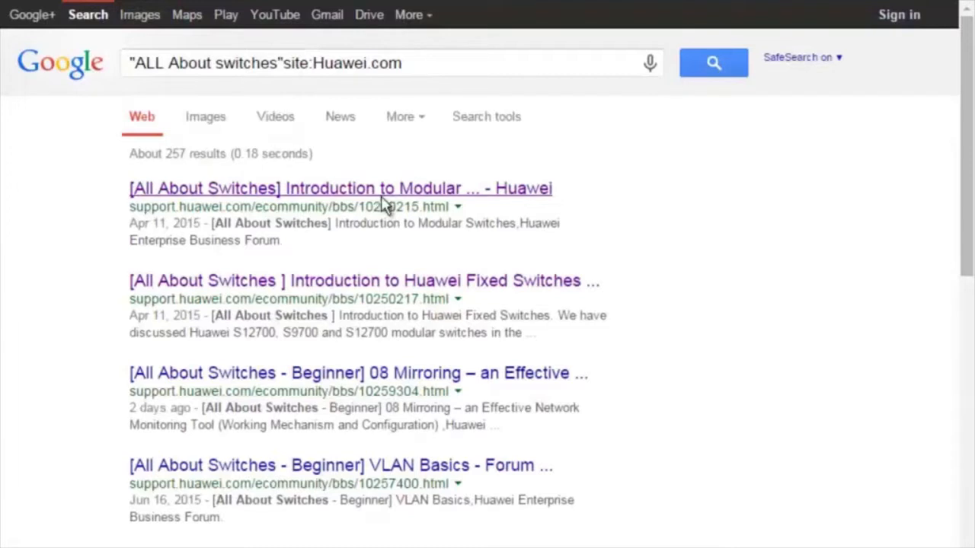
Open the Introduction to Modular Switches post and scroll down to its feature comparison table
{"action": "left_click", "coordinate": [341, 189]}
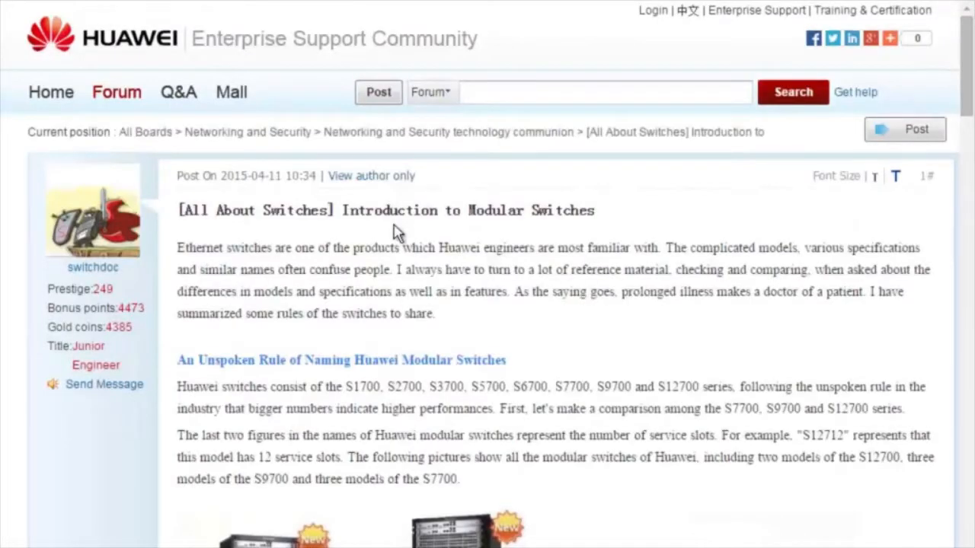
{"action": "scroll", "scroll_direction": "down", "scroll_amount": 3}
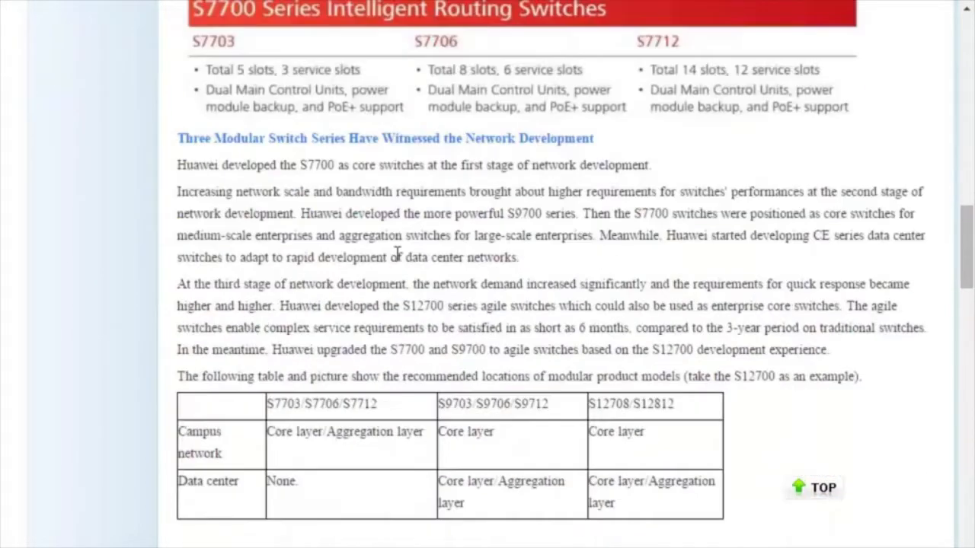
{"action": "scroll", "scroll_direction": "down", "scroll_amount": 3}
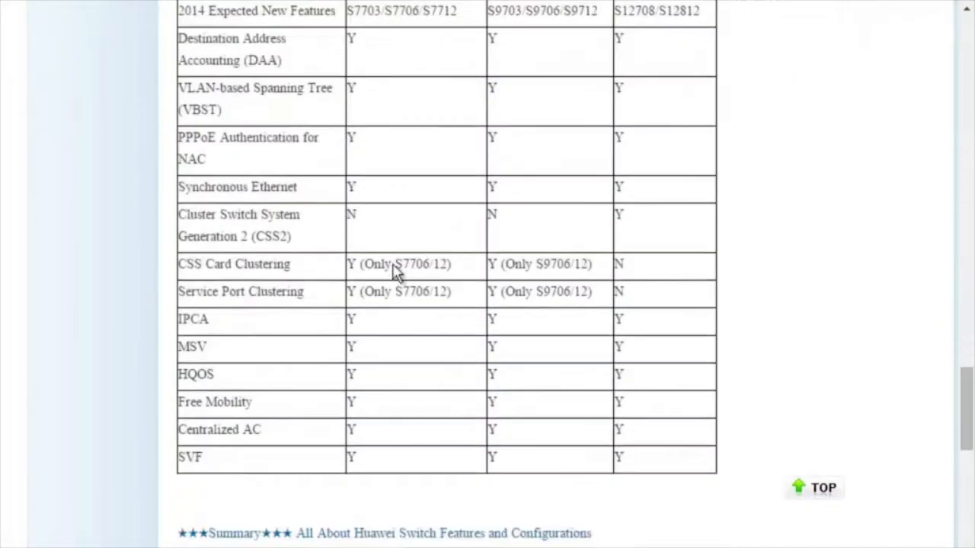
{"action": "scroll", "scroll_direction": "down", "scroll_amount": 3}
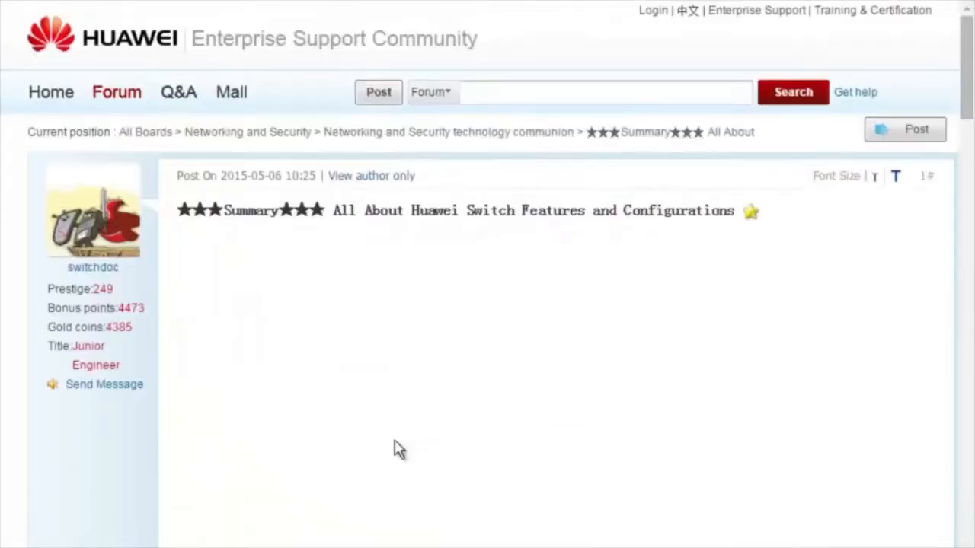
{"action": "scroll", "scroll_direction": "down", "scroll_amount": 3}
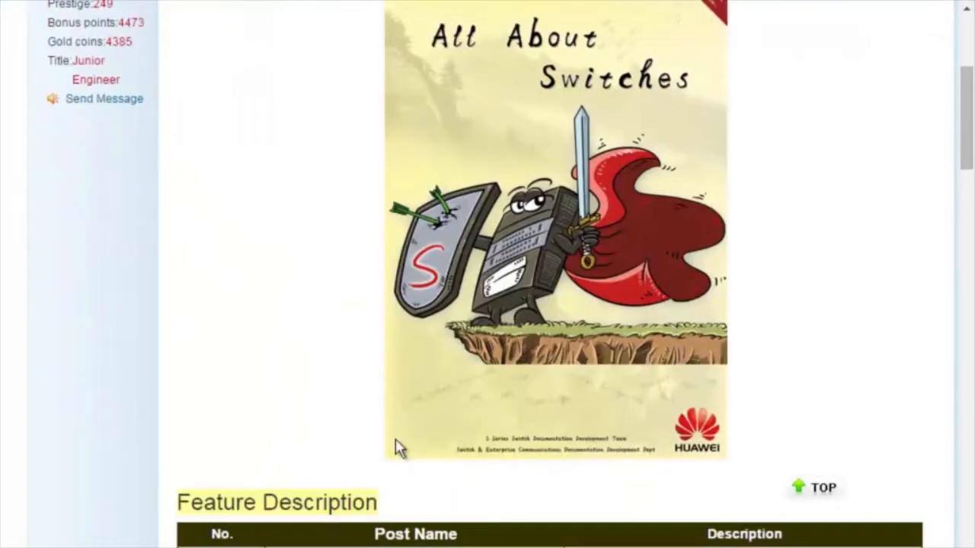
{"action": "scroll", "scroll_direction": "down", "scroll_amount": 3}
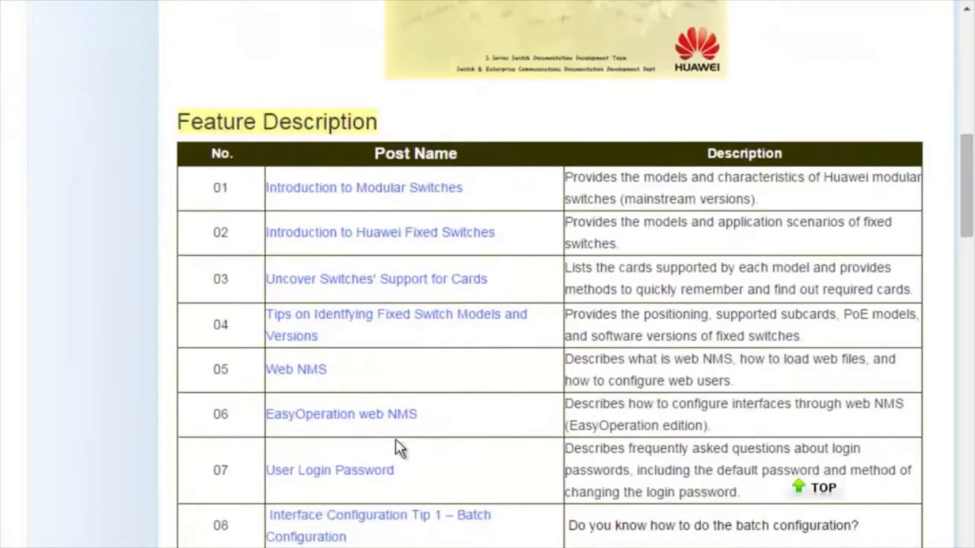
{"action": "scroll", "scroll_direction": "down", "scroll_amount": 3}
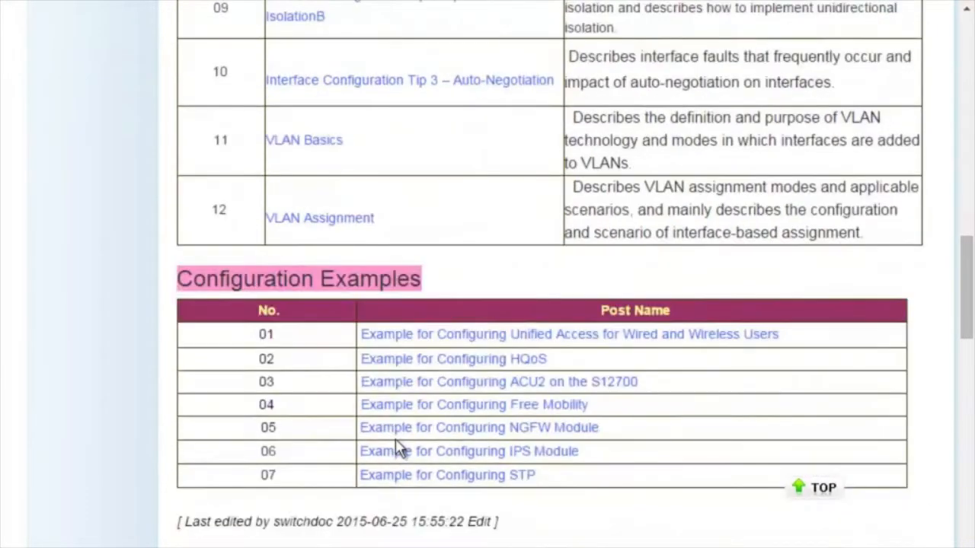
{"action": "scroll", "scroll_direction": "up", "scroll_amount": 3}
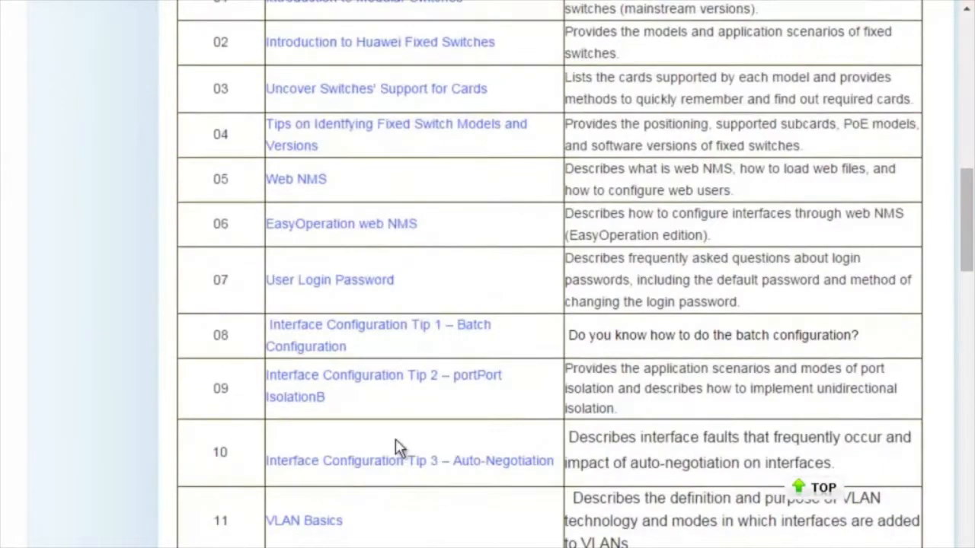
{"action": "scroll", "scroll_direction": "up", "scroll_amount": 3}
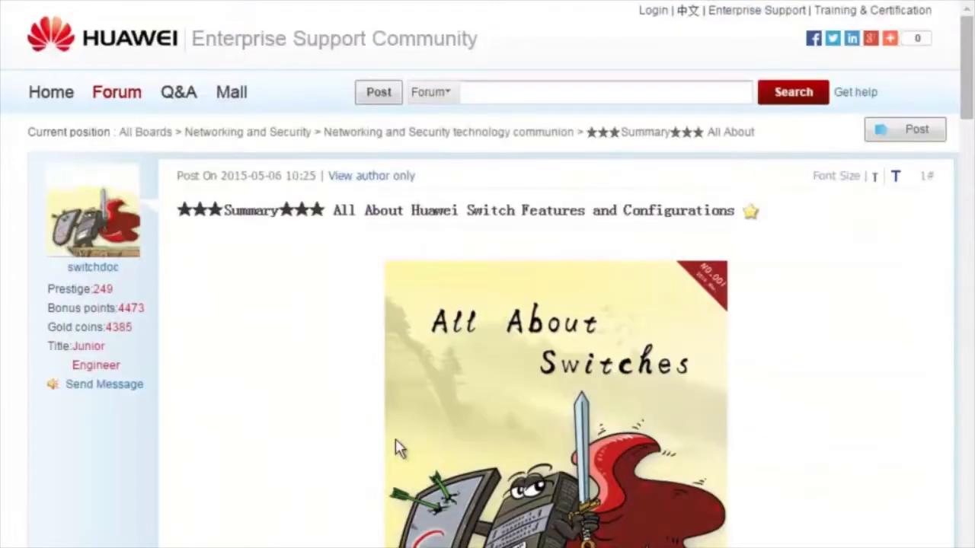